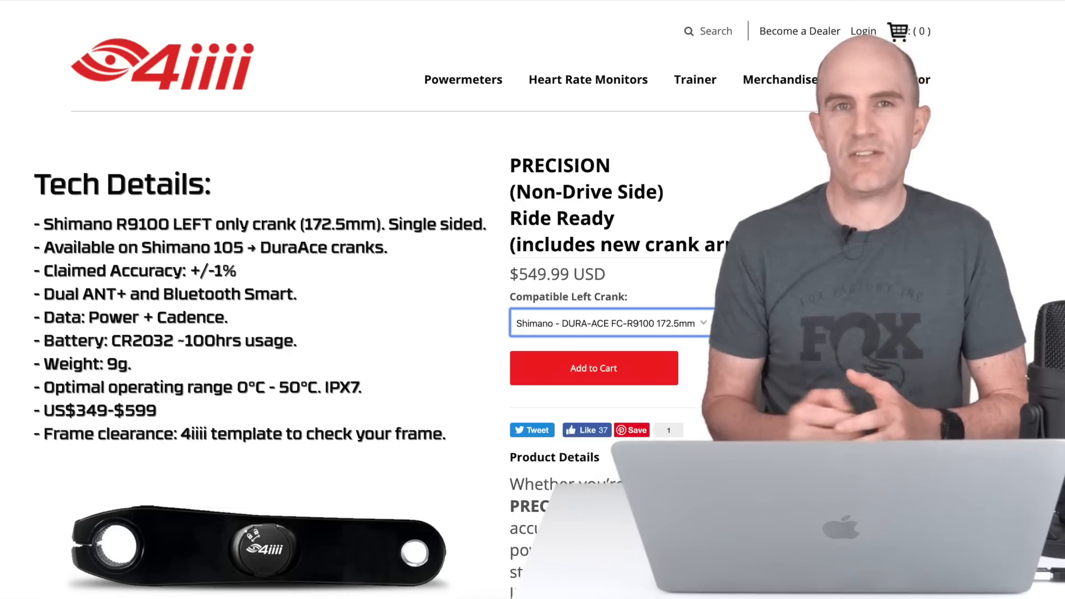
# - Select the DuraAceL PRECISION Powermeter card and view its Device Settings
pyautogui.click(611, 323)
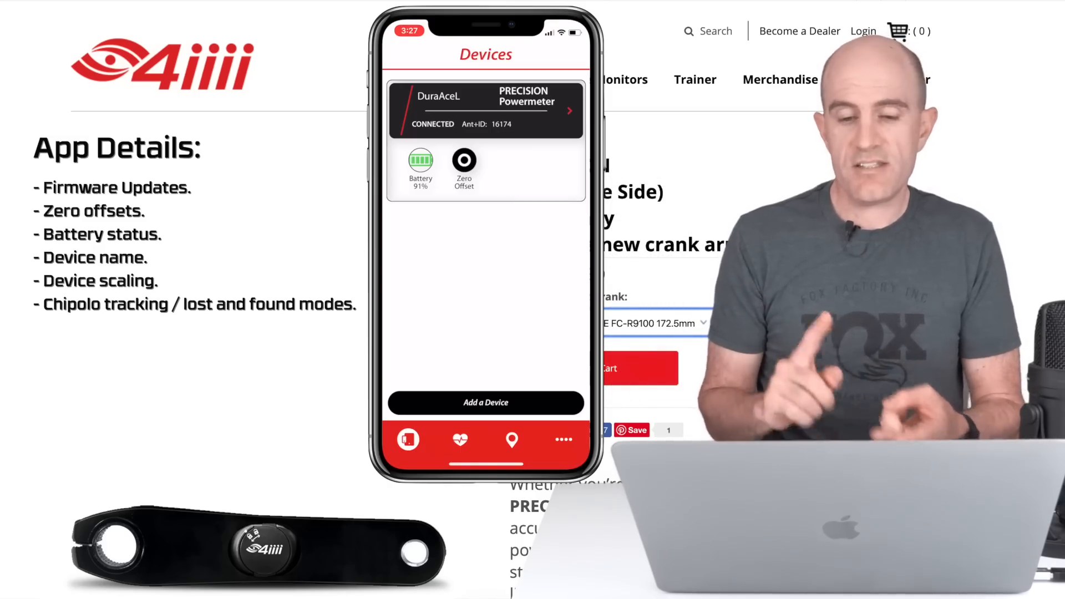
pyautogui.click(486, 109)
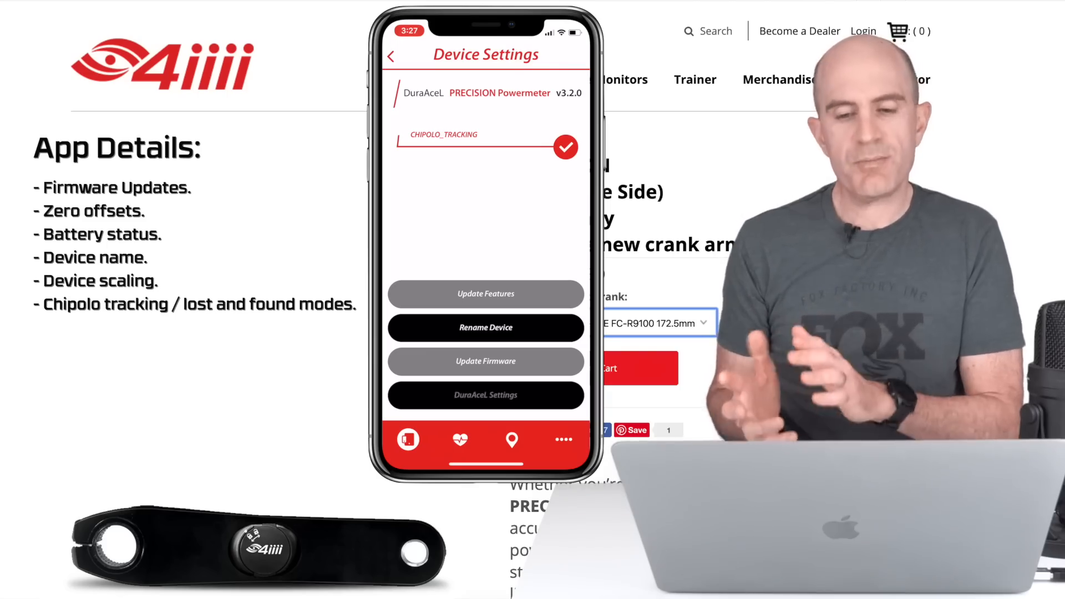
pyautogui.click(485, 396)
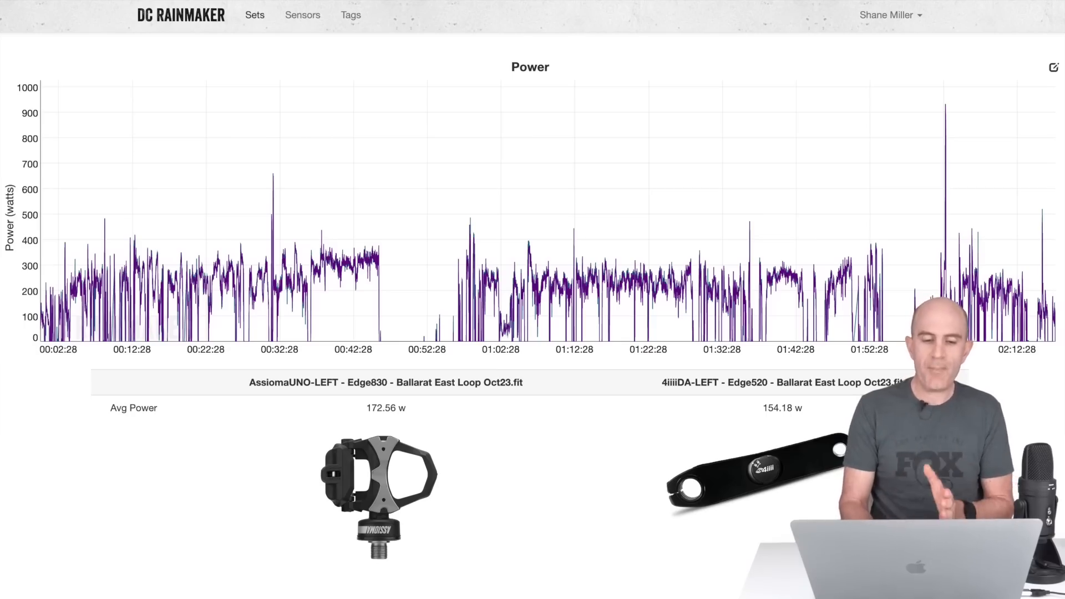
pyautogui.moveTo(516, 279)
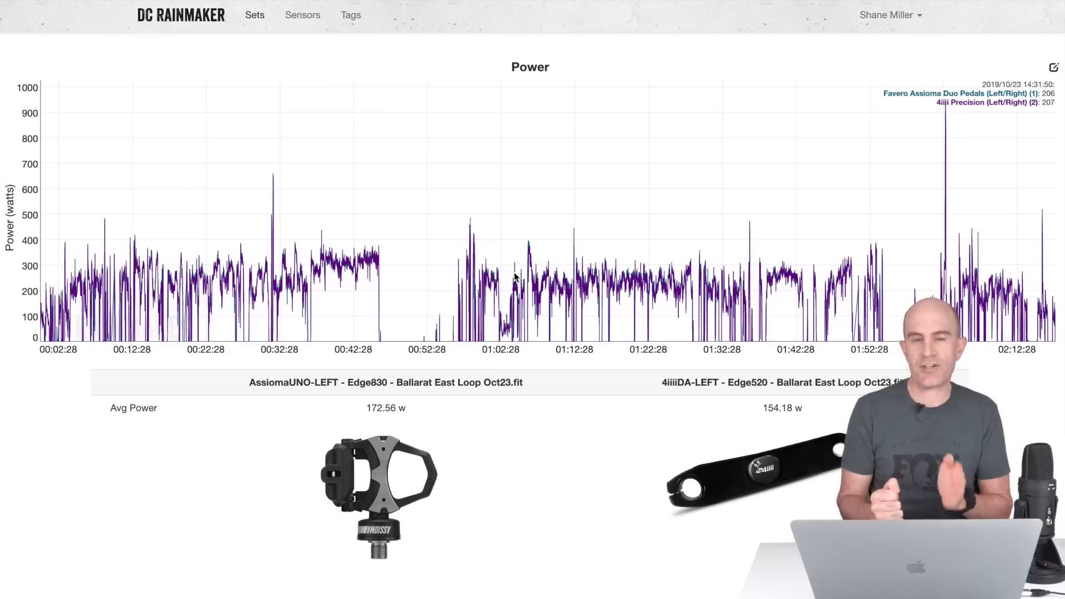
pyautogui.moveTo(353, 247)
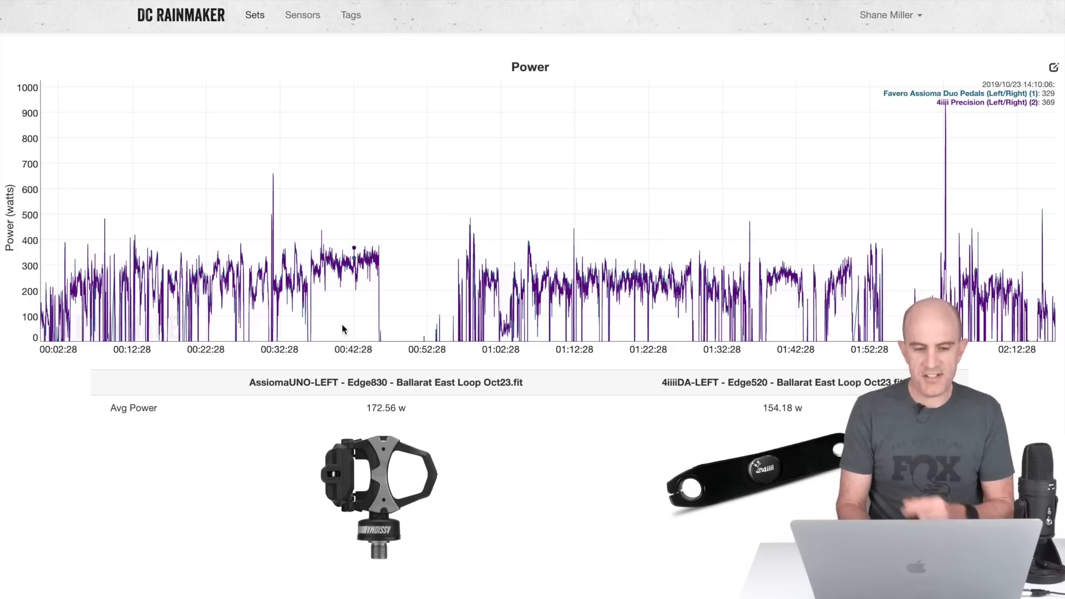
pyautogui.moveTo(309, 323); pyautogui.dragTo(388, 323)
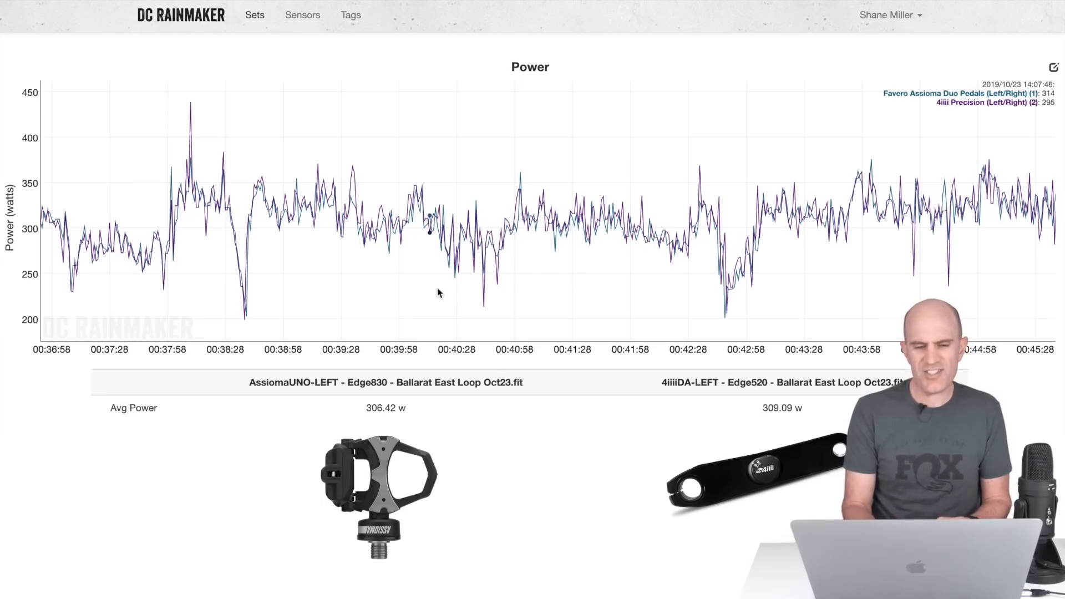
pyautogui.moveTo(913, 289)
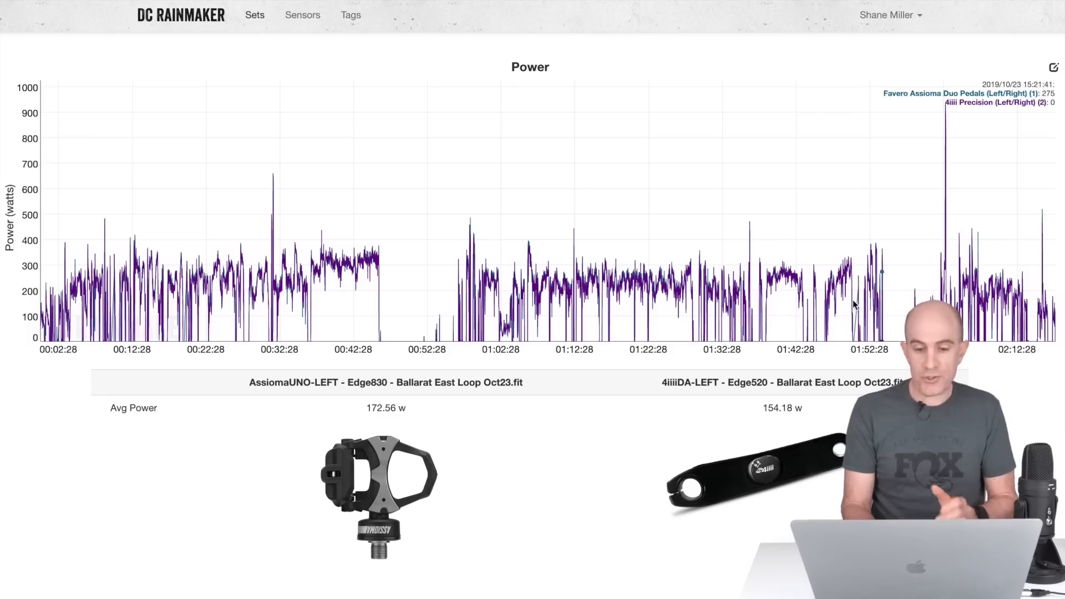
pyautogui.moveTo(767, 307)
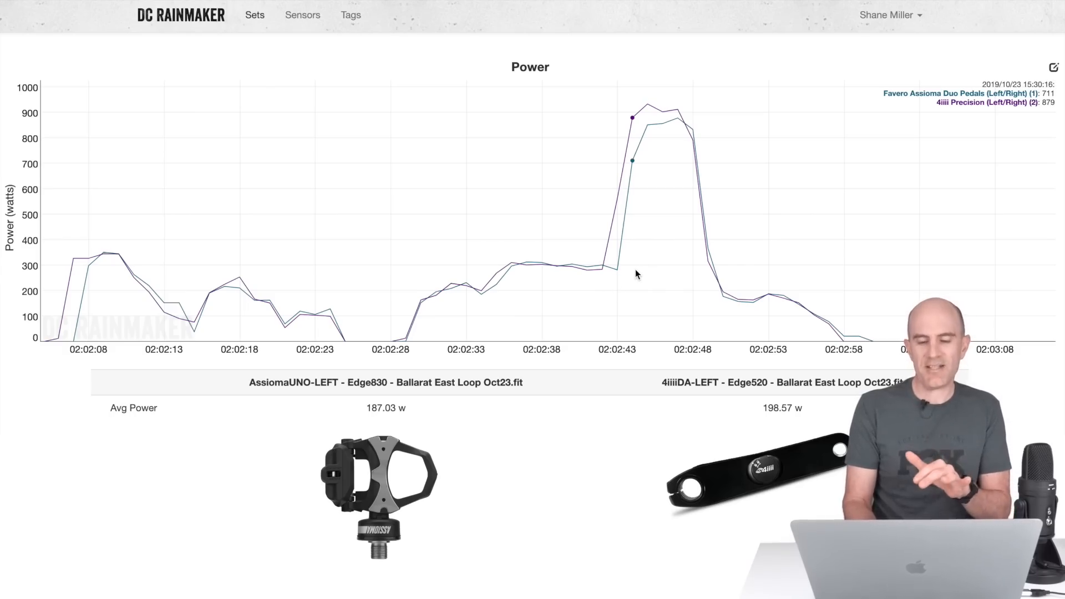
pyautogui.moveTo(659, 274)
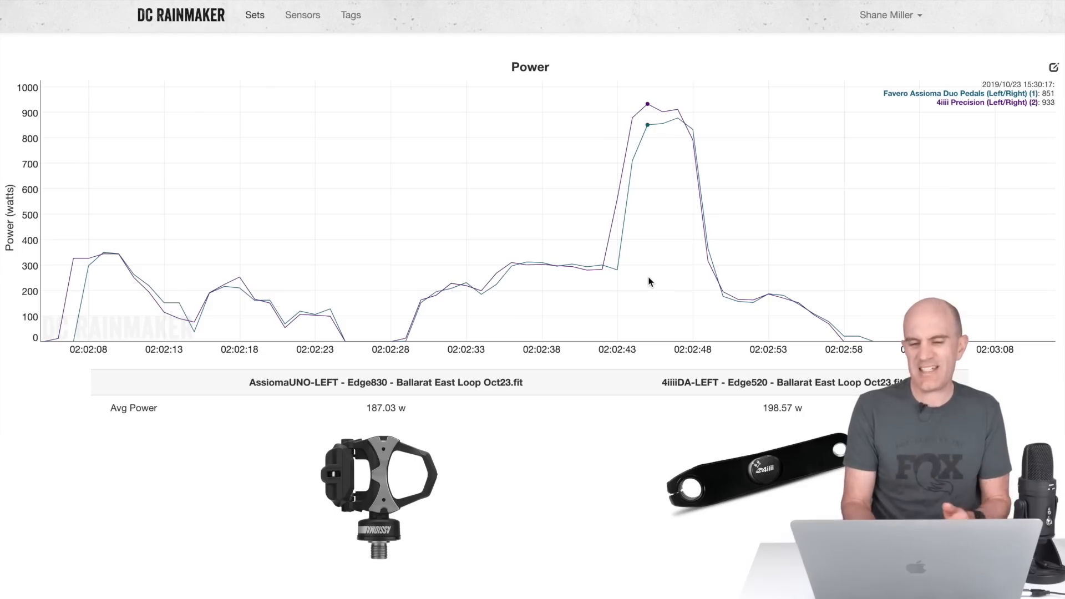
pyautogui.moveTo(677, 277)
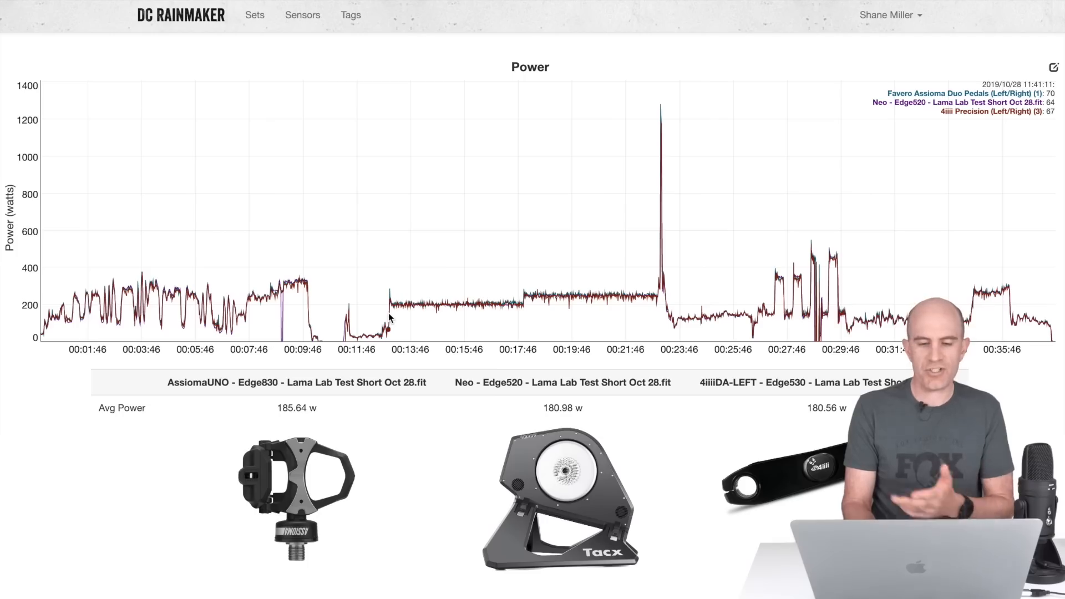
# - Drag across the Power chart to focus on the steady pre-sprint block around 249–254 W
pyautogui.moveTo(388, 299); pyautogui.dragTo(662, 299)
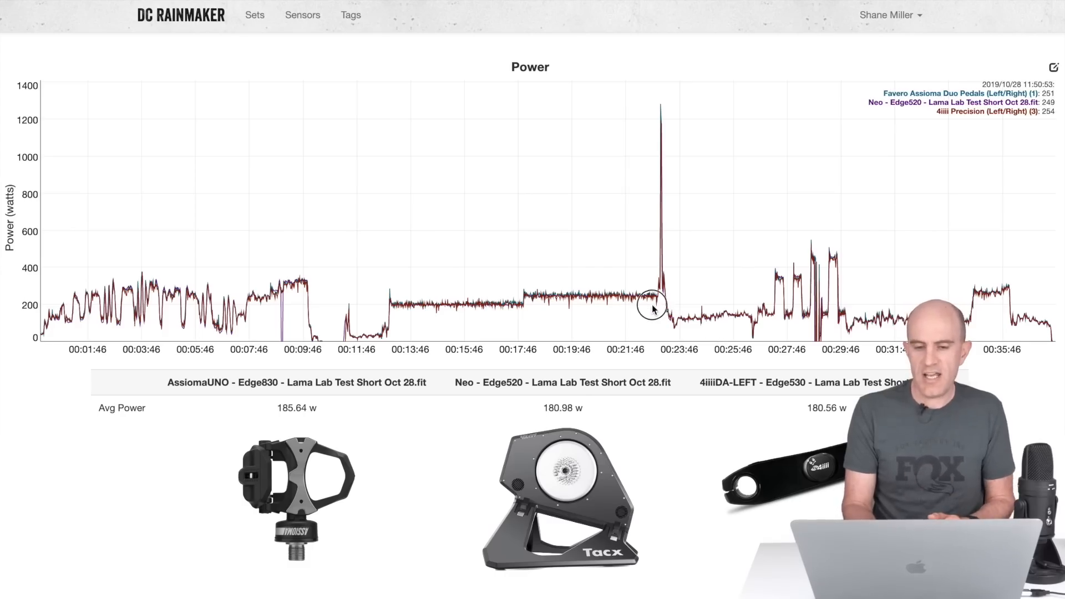
# - Narrow the Power chart to roughly 00:26:50–00:29:46, showing averages near 232–246 W
pyautogui.moveTo(642, 302); pyautogui.dragTo(666, 302)
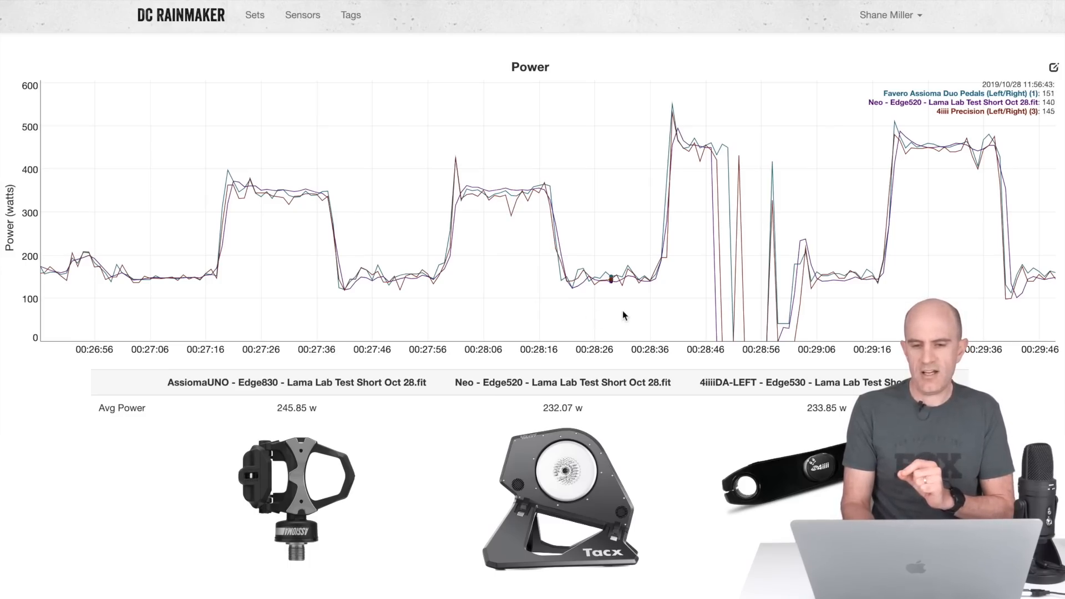
pyautogui.moveTo(701, 171)
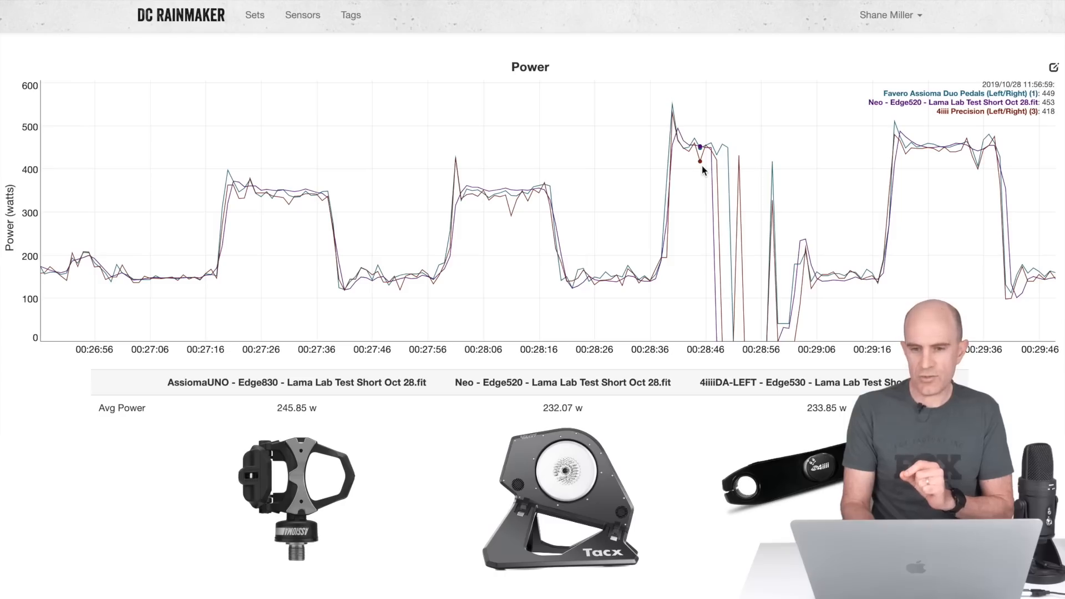